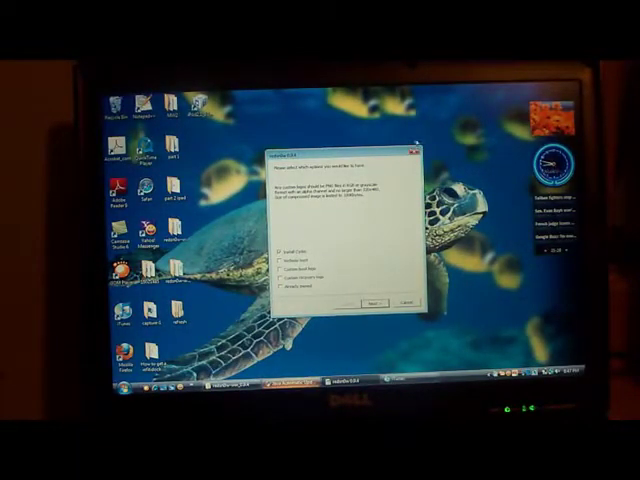
Step: Close the setup dialog, leaving the plain Windows desktop with its shortcuts
left_click(404, 300)
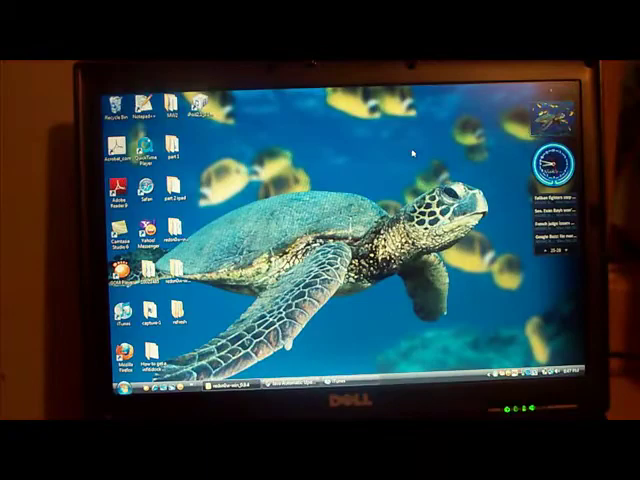